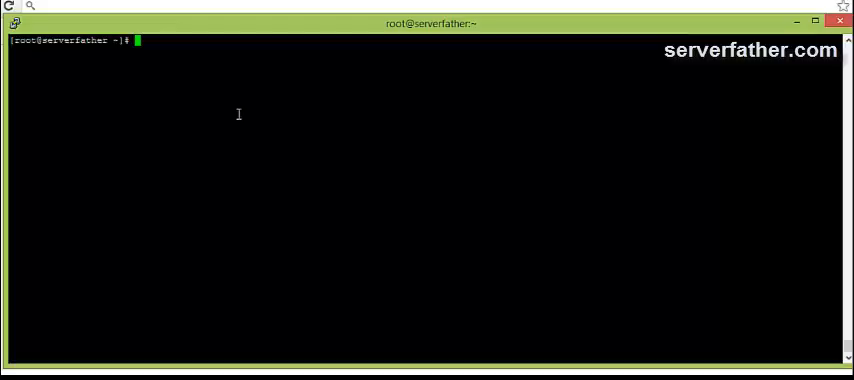
{"action": "type", "text": "w"}
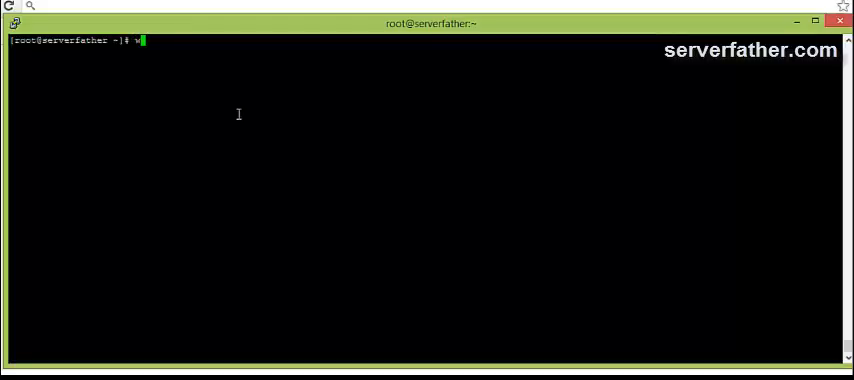
{"action": "type", "text": "get"}
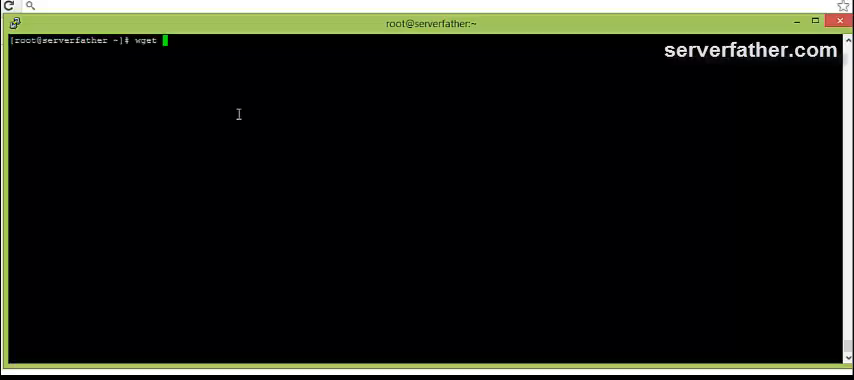
{"action": "type", "text": "http"}
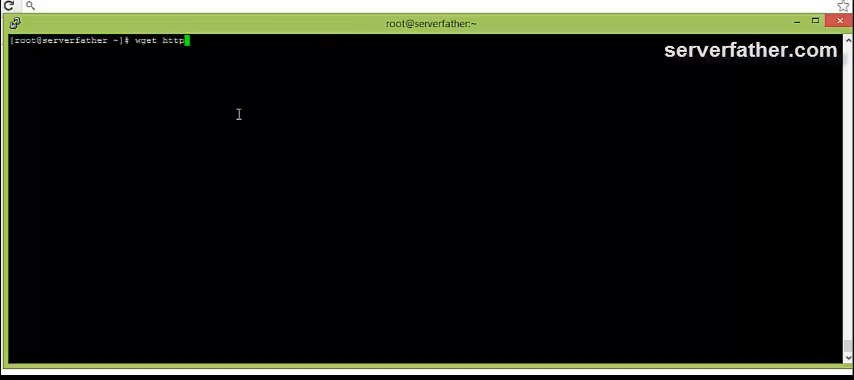
{"action": "type", "text": "://"}
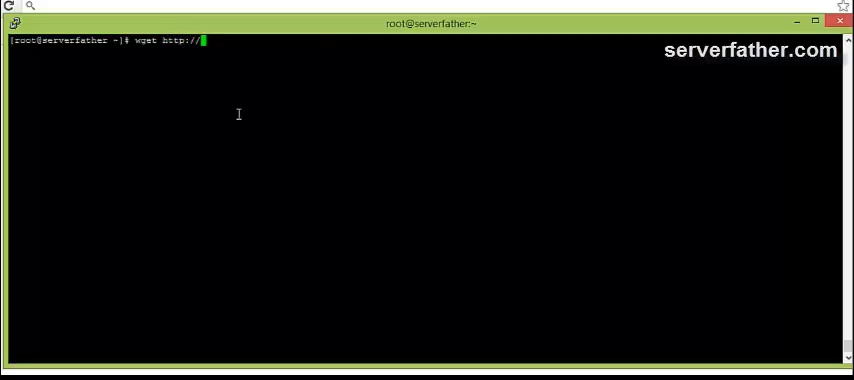
{"action": "type", "text": "vest"}
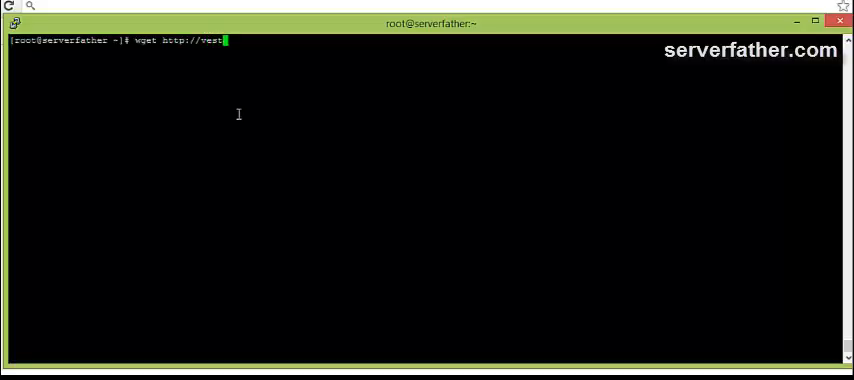
{"action": "type", "text": "cp"}
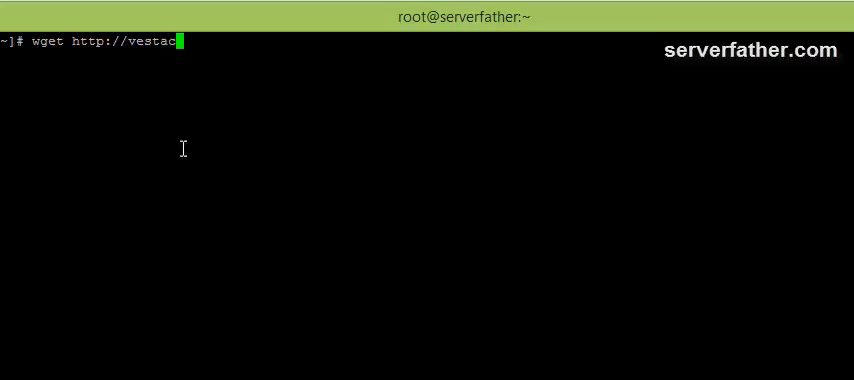
{"action": "type", "text": "p.com/"}
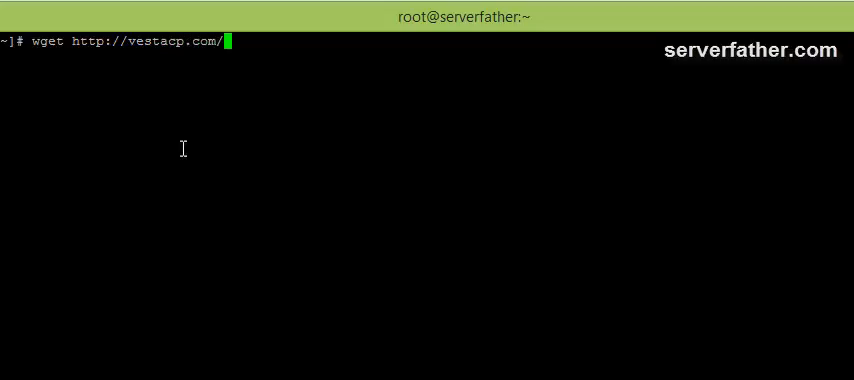
{"action": "type", "text": "pub"}
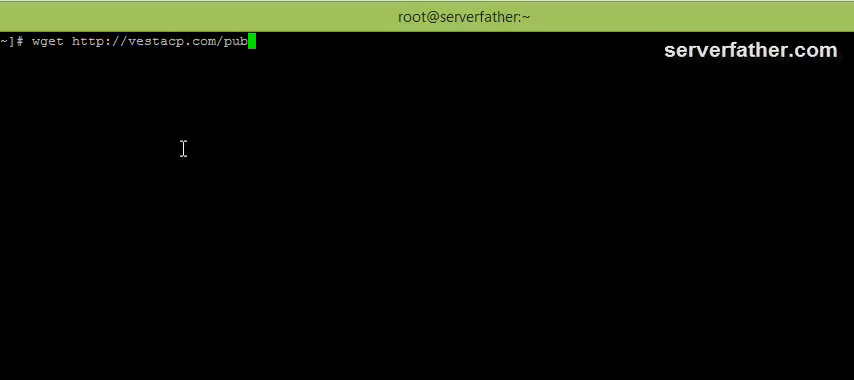
{"action": "type", "text": "/vst"}
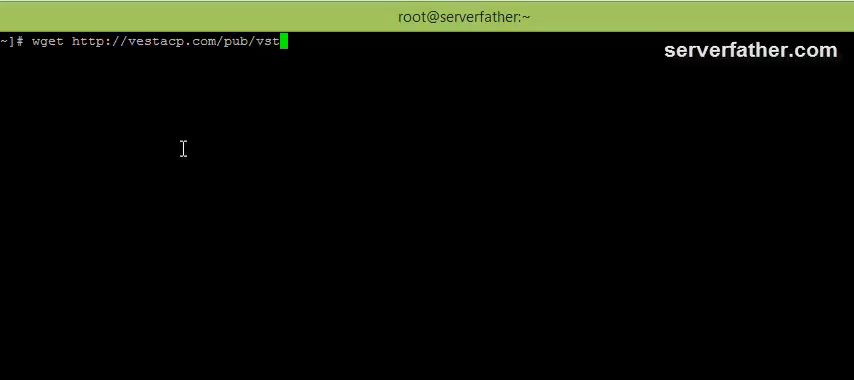
{"action": "type", "text": "-inta"}
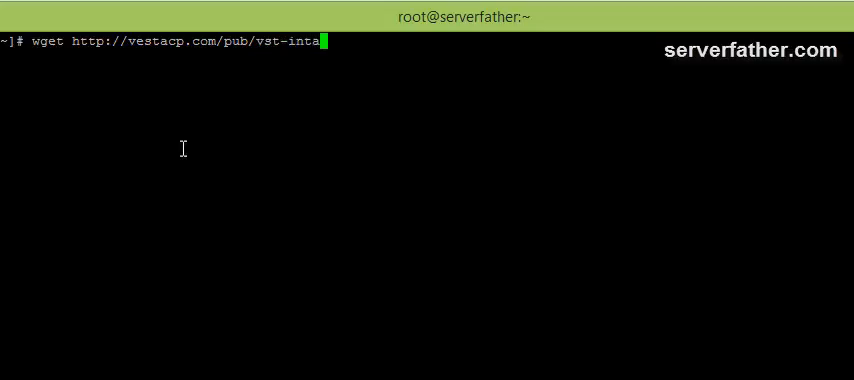
{"action": "key", "text": "Backspace"}
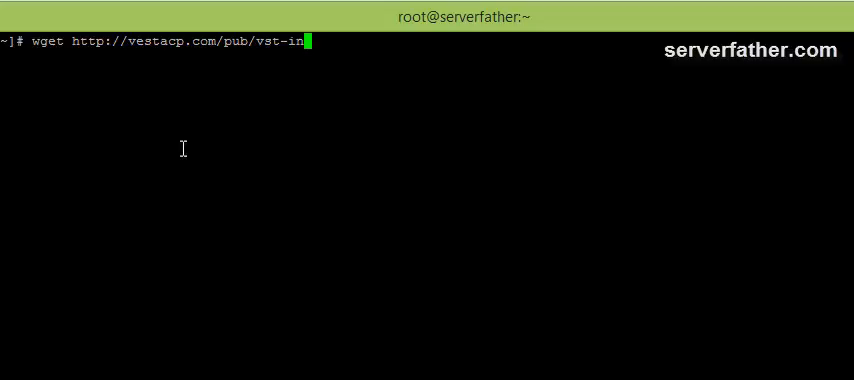
{"action": "type", "text": "stall"}
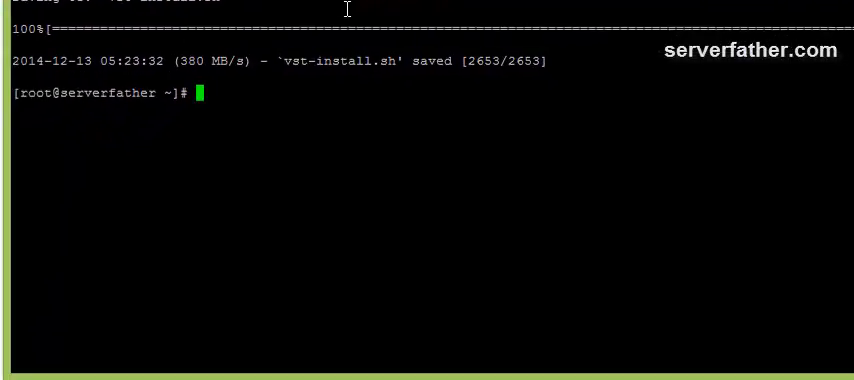
Step: Run bash vst-install.sh --force to start the Vesta installer
{"action": "type", "text": "bash vs"}
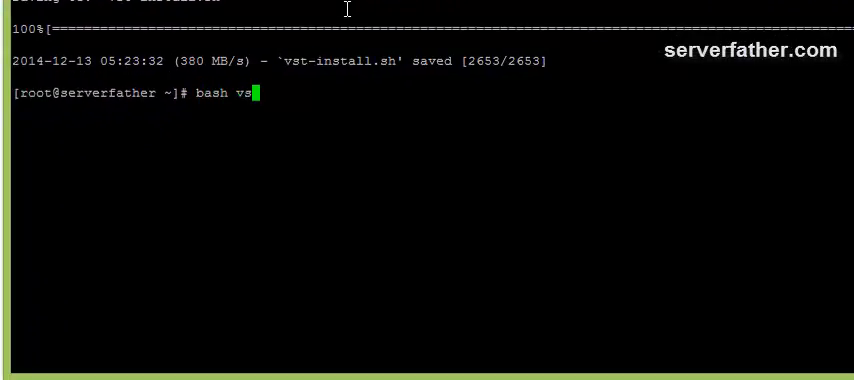
{"action": "type", "text": "t-"}
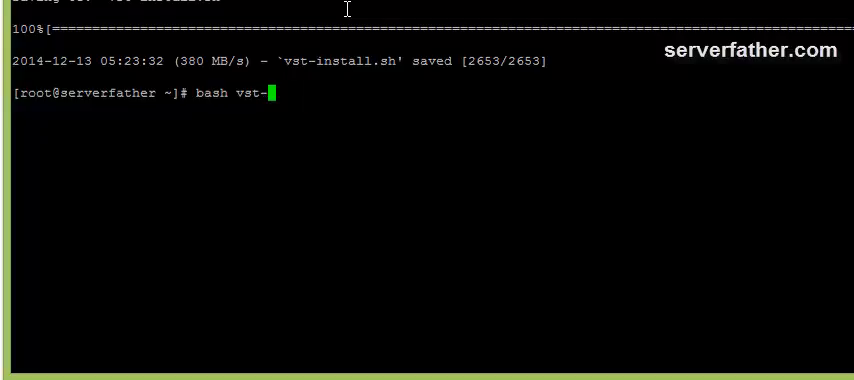
{"action": "type", "text": "in"}
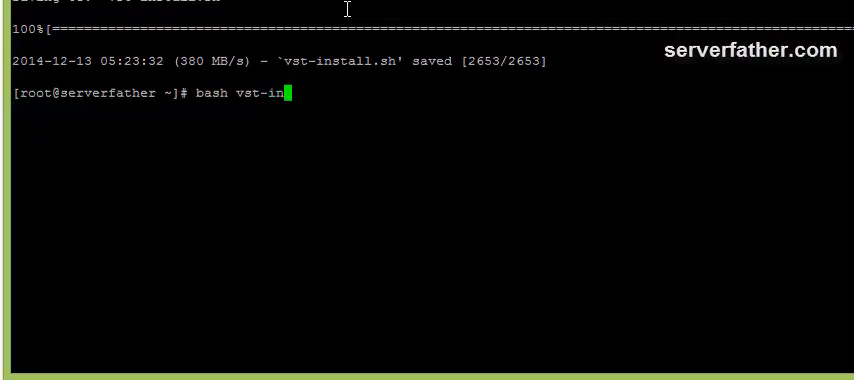
{"action": "type", "text": "stall.sh"}
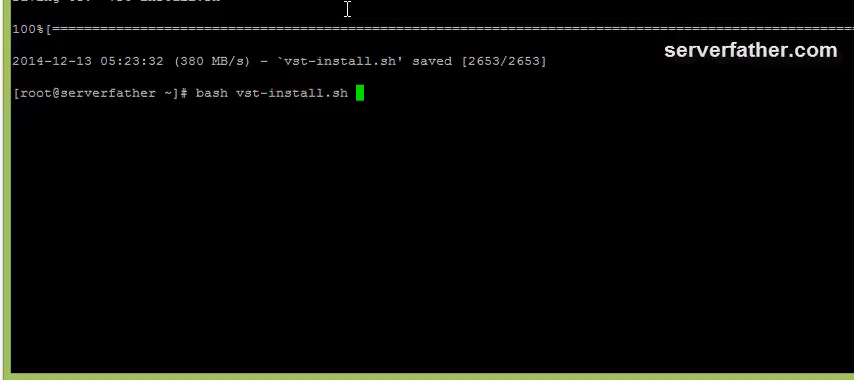
{"action": "type", "text": "--fo"}
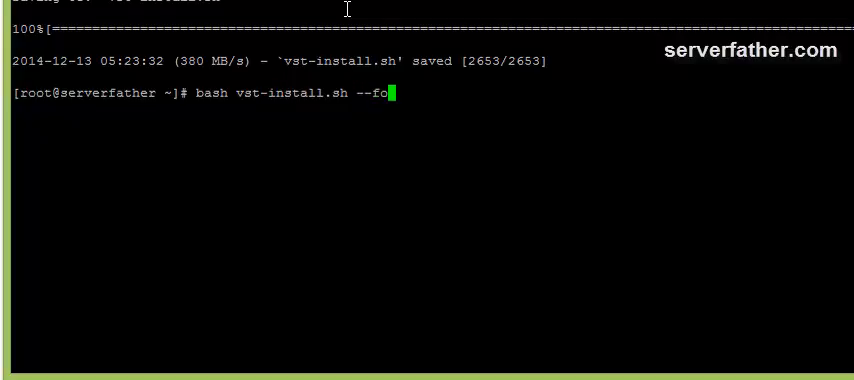
{"action": "type", "text": "rce"}
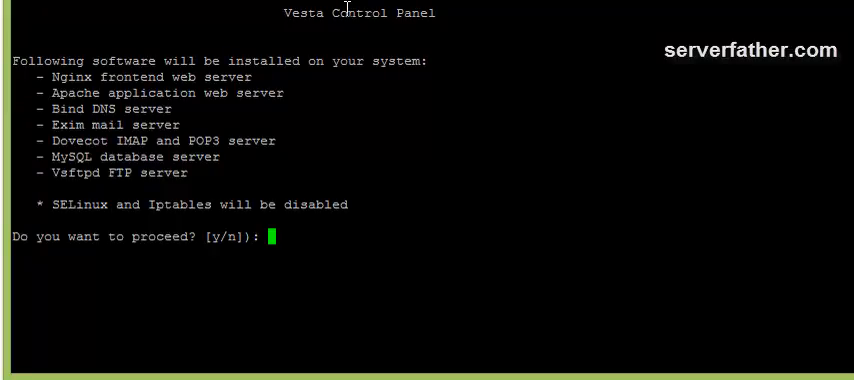
Step: Answer y to proceed, then enter the admin email and hostname serverfather.com
{"action": "type", "text": "y"}
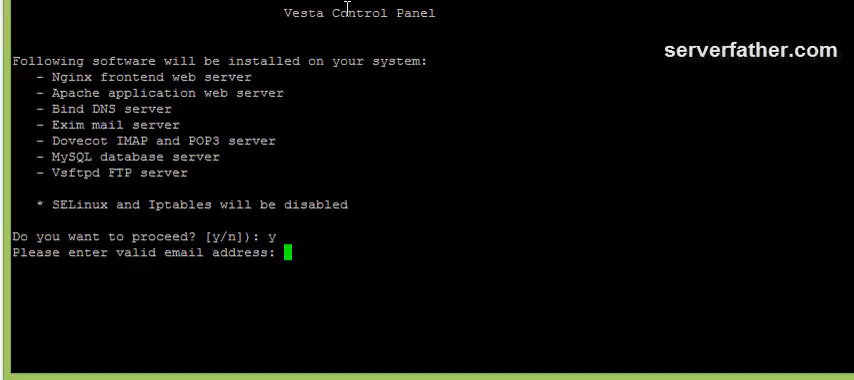
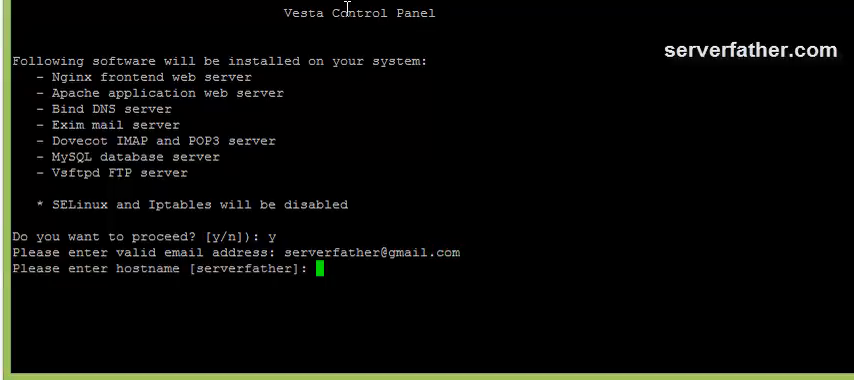
{"action": "type", "text": "serverfather.com"}
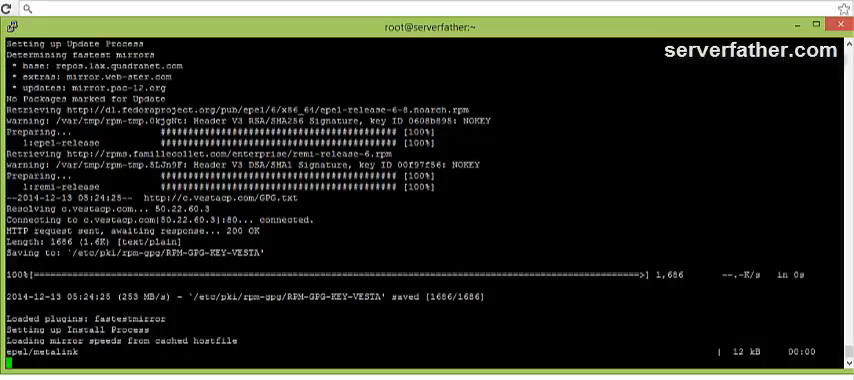
Step: Scroll the terminal output while the installer configures repositories and downloads 147 packages
{"action": "scroll", "scroll_direction": "down", "scroll_amount": 3}
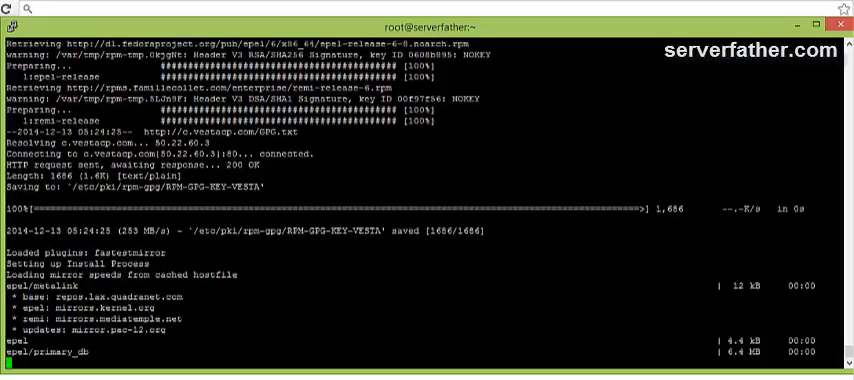
{"action": "scroll", "scroll_direction": "down", "scroll_amount": 3}
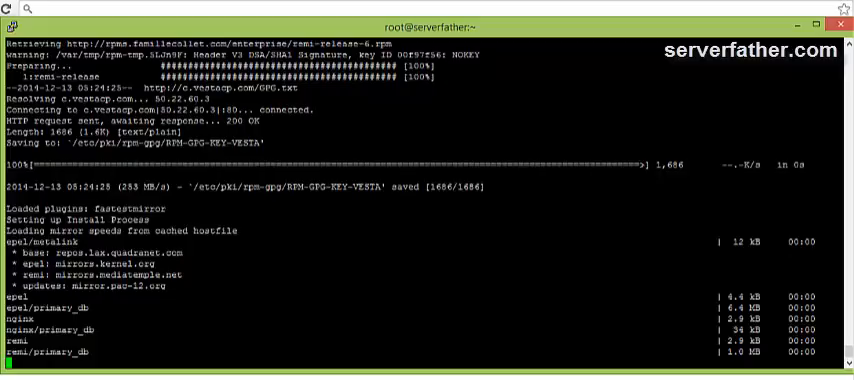
{"action": "scroll", "scroll_direction": "down", "scroll_amount": 3}
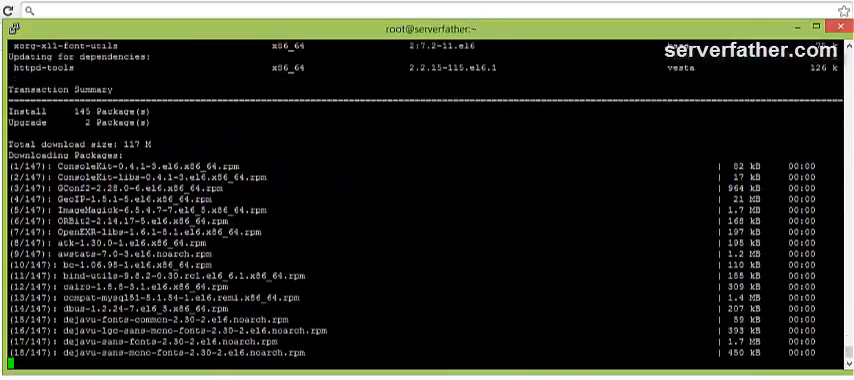
{"action": "scroll", "scroll_direction": "down", "scroll_amount": 3}
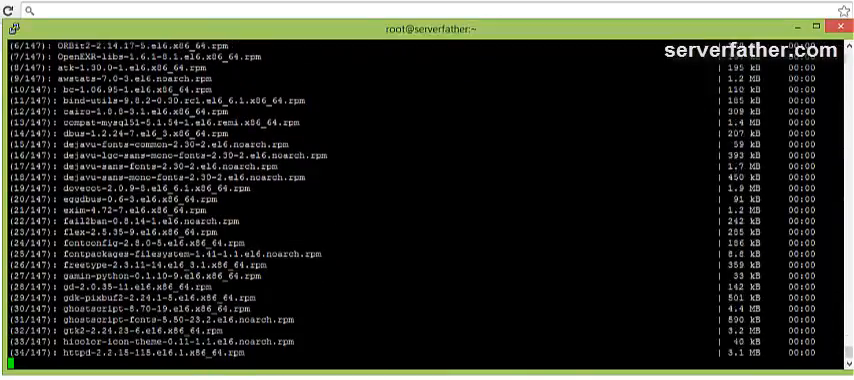
{"action": "scroll", "scroll_direction": "down", "scroll_amount": 3}
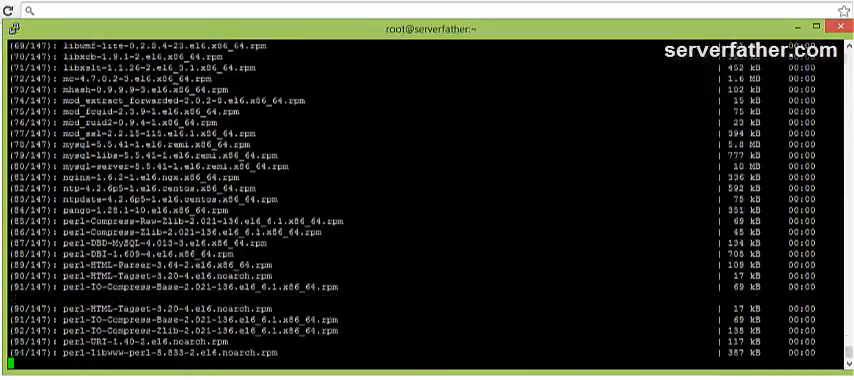
{"action": "scroll", "scroll_direction": "down", "scroll_amount": 3}
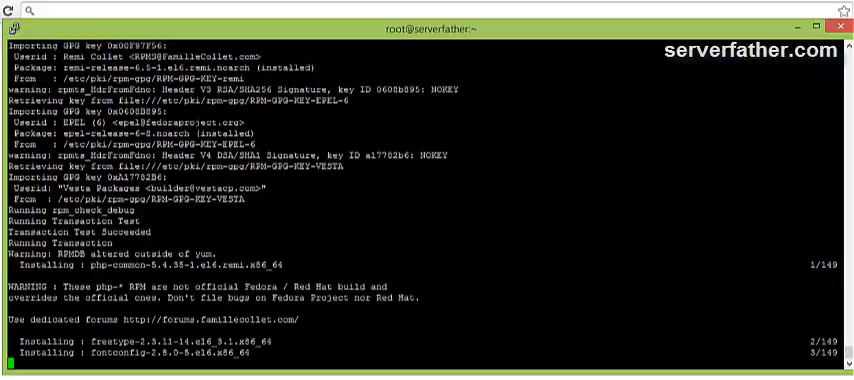
Step: Scroll the terminal while yum installs the 149 packages one by one
{"action": "scroll", "scroll_direction": "down", "scroll_amount": 3}
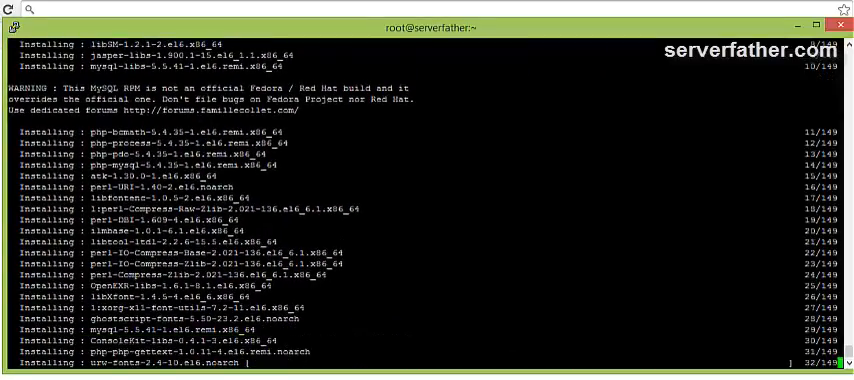
{"action": "scroll", "scroll_direction": "down", "scroll_amount": 3}
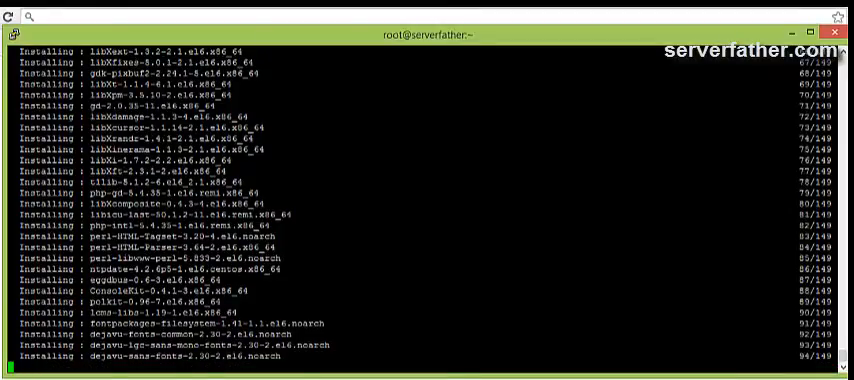
{"action": "scroll", "scroll_direction": "down", "scroll_amount": 3}
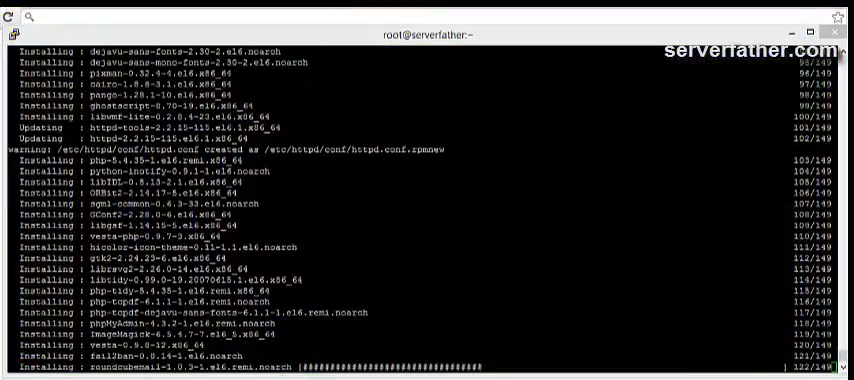
{"action": "scroll", "scroll_direction": "down", "scroll_amount": 3}
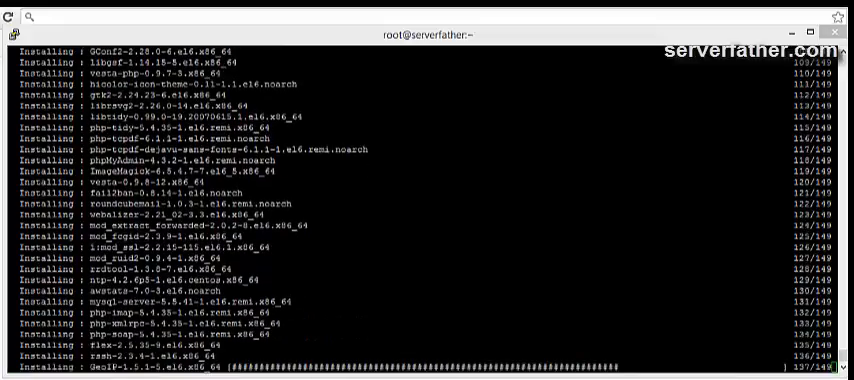
{"action": "scroll", "scroll_direction": "down", "scroll_amount": 3}
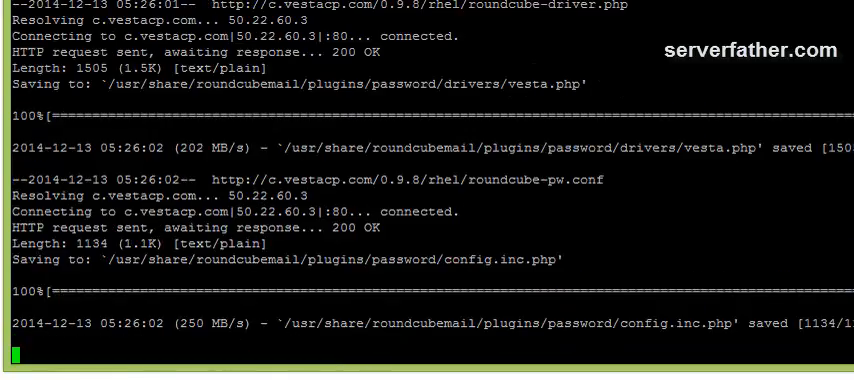
Step: Scroll down as the Roundcube password plugin driver and config files download
{"action": "scroll", "scroll_direction": "down", "scroll_amount": 3}
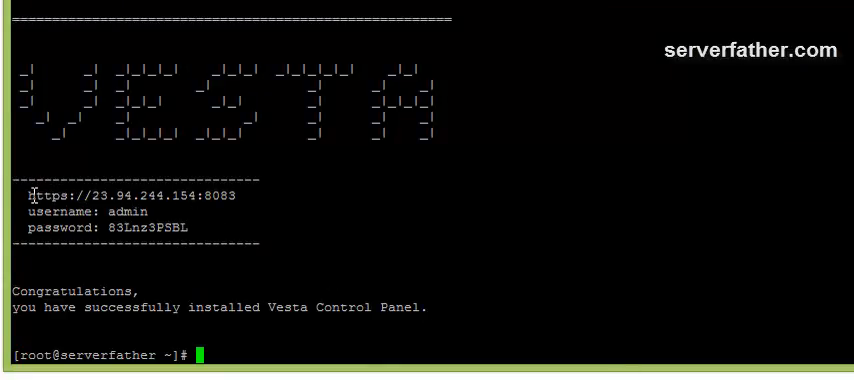
Step: Copy the control panel's https address from the installation summary
{"action": "double_click", "coordinate": [35, 195]}
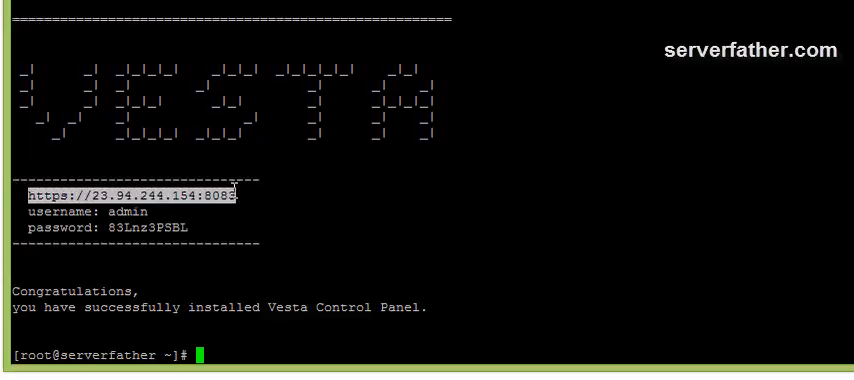
{"action": "mouse_move", "coordinate": [240, 203]}
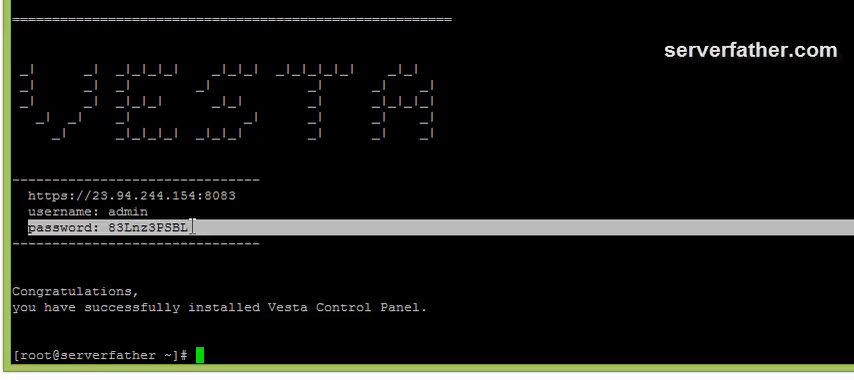
{"action": "mouse_move", "coordinate": [620, 210]}
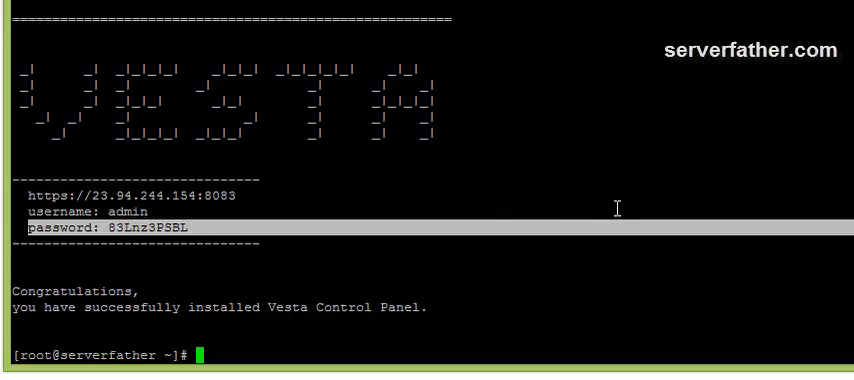